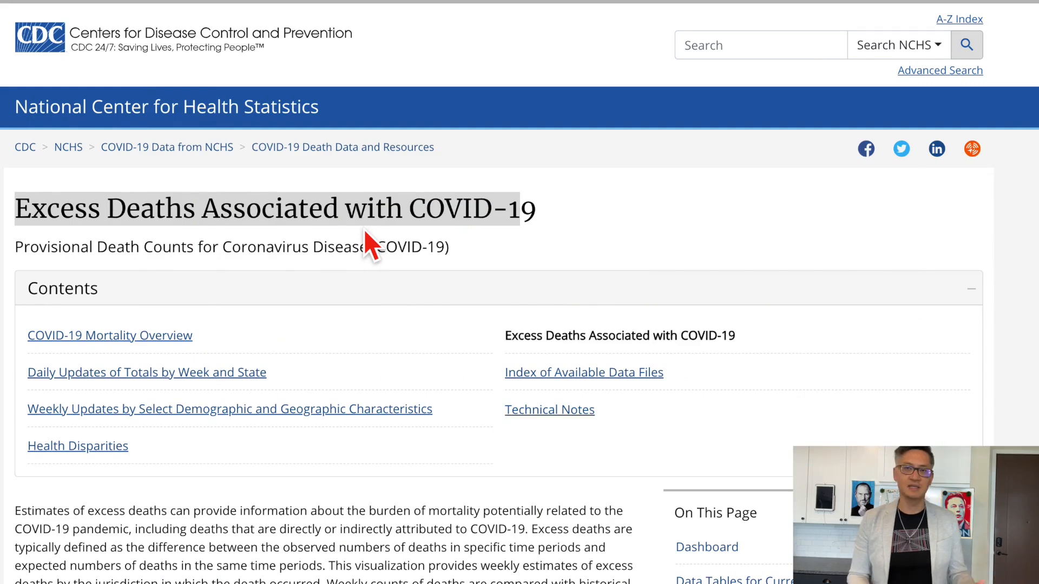
mouse_move(84, 215)
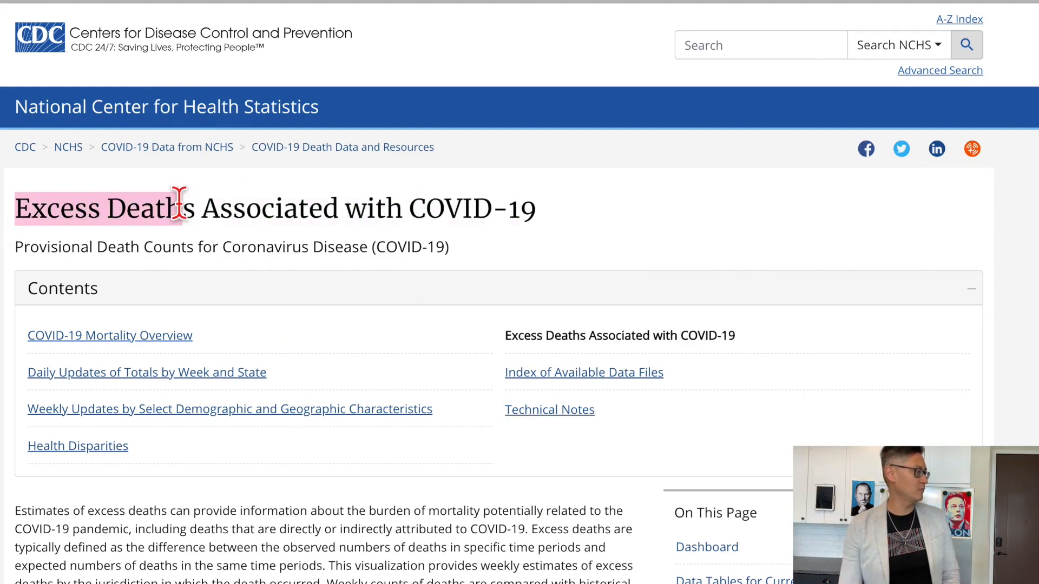
Highlight the 'Excess Deaths Associated with COVID-19' title and scroll to the Options section.
drag(179, 208, 456, 208)
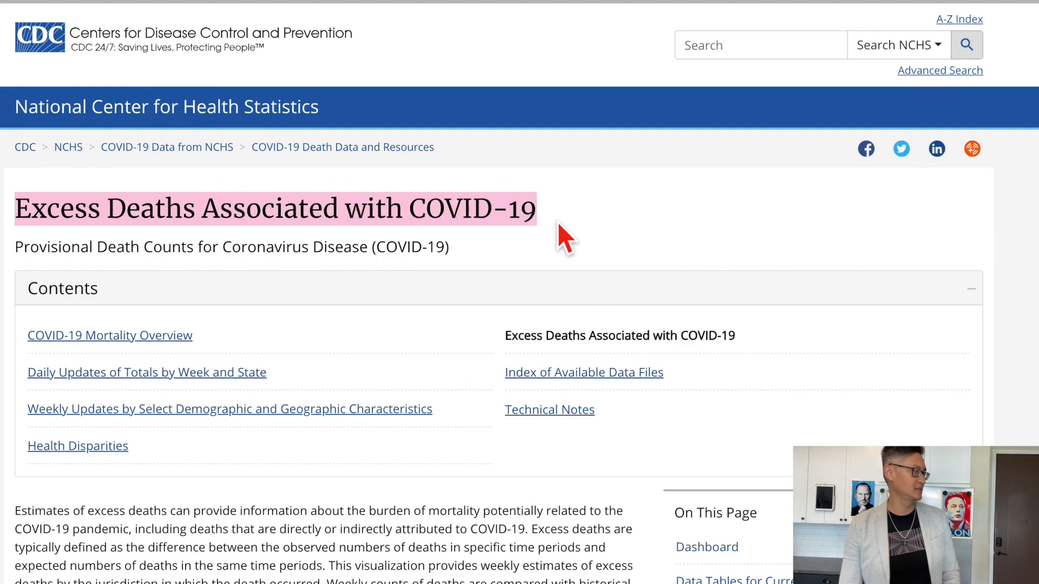
scroll(down, 3)
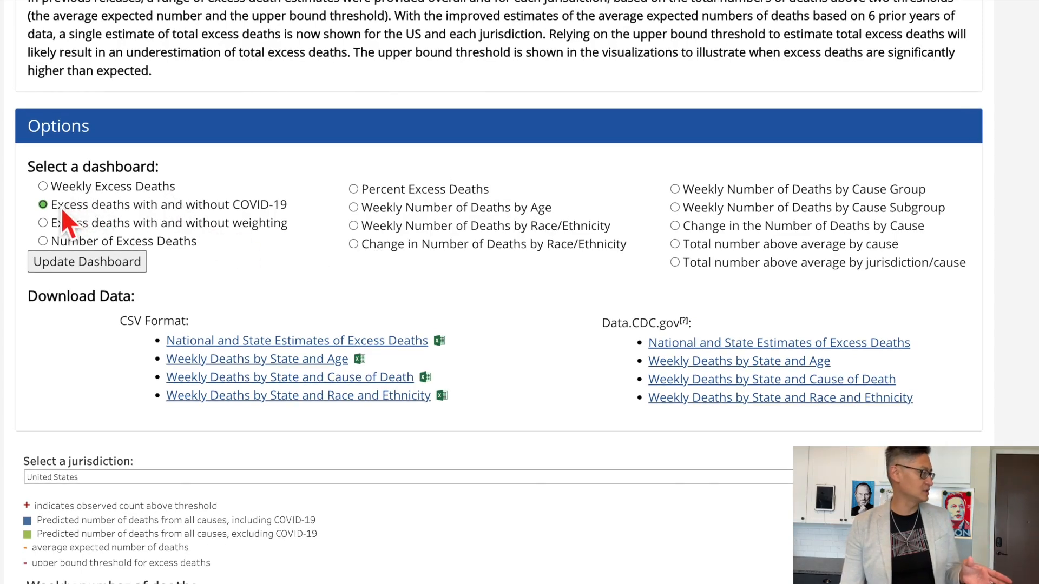
mouse_move(93, 225)
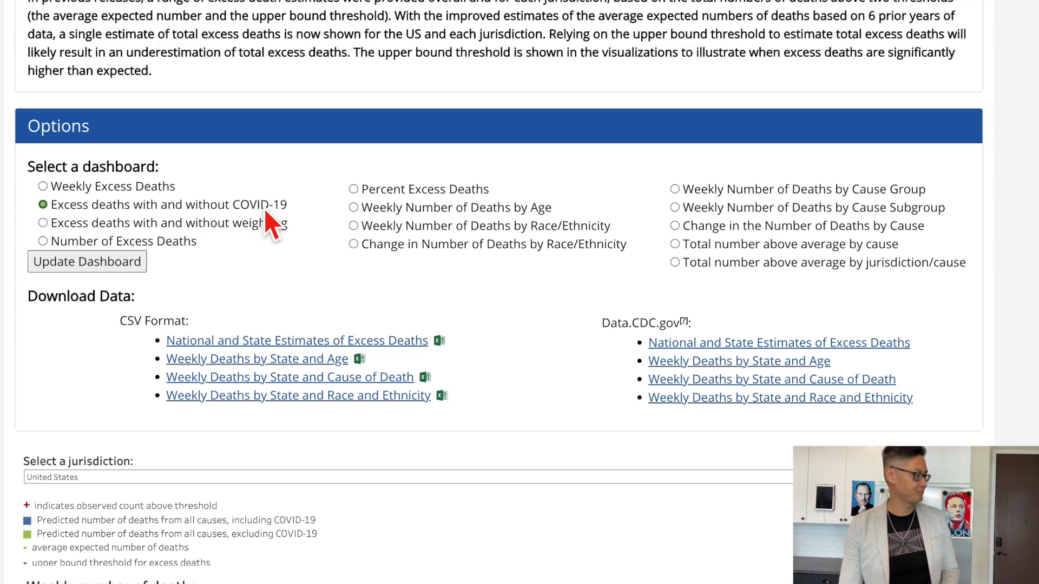
Scroll down to the chart and highlight its 'Weekly number of deaths' title.
scroll(down, 3)
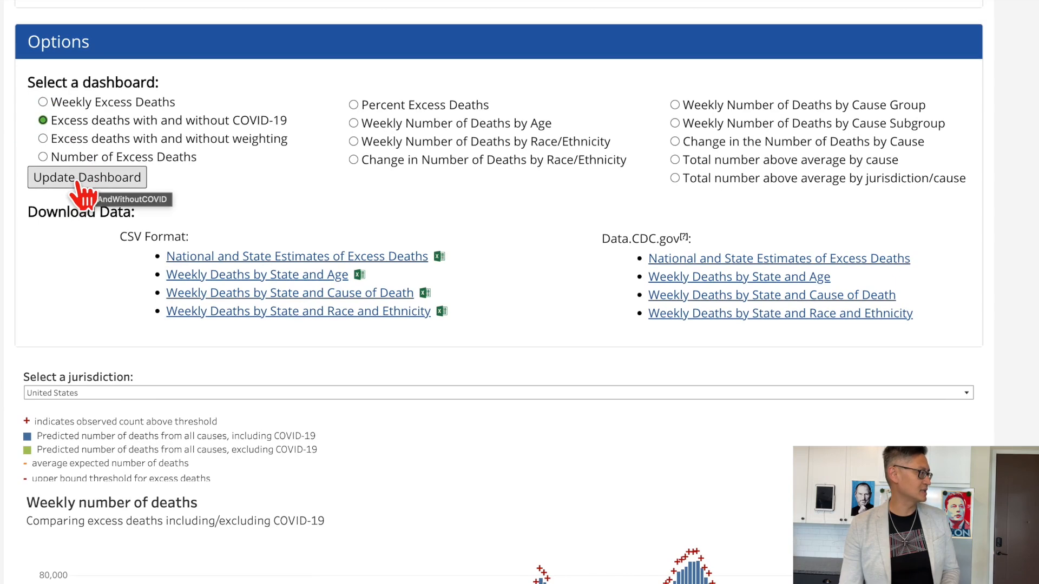
scroll(down, 3)
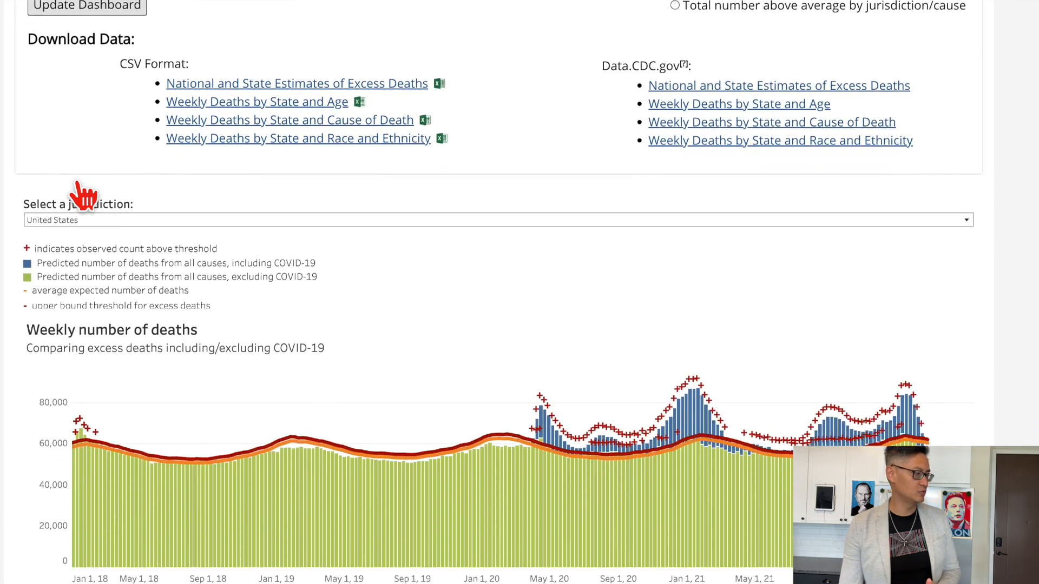
scroll(down, 3)
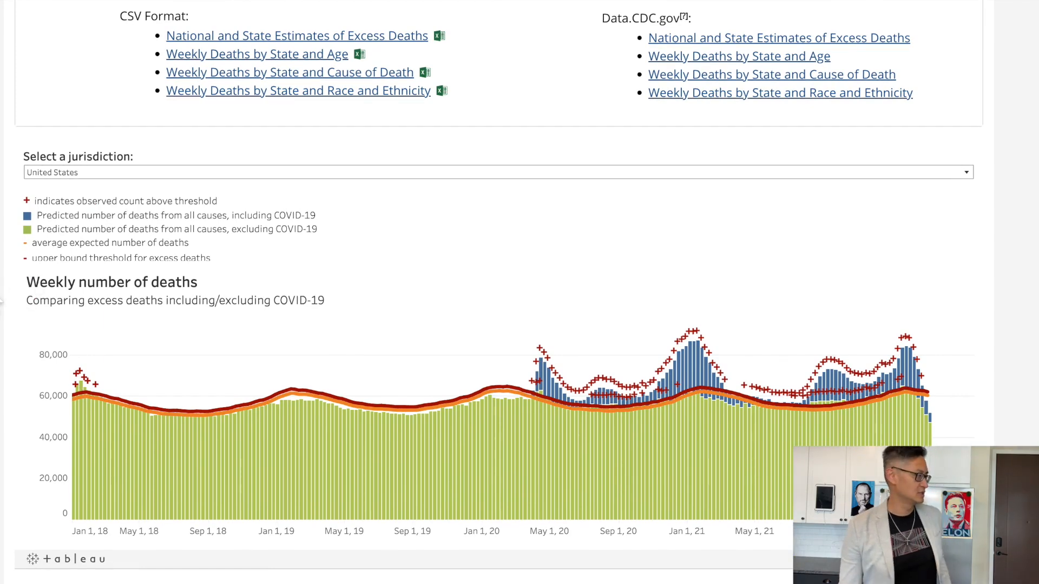
double_click(39, 281)
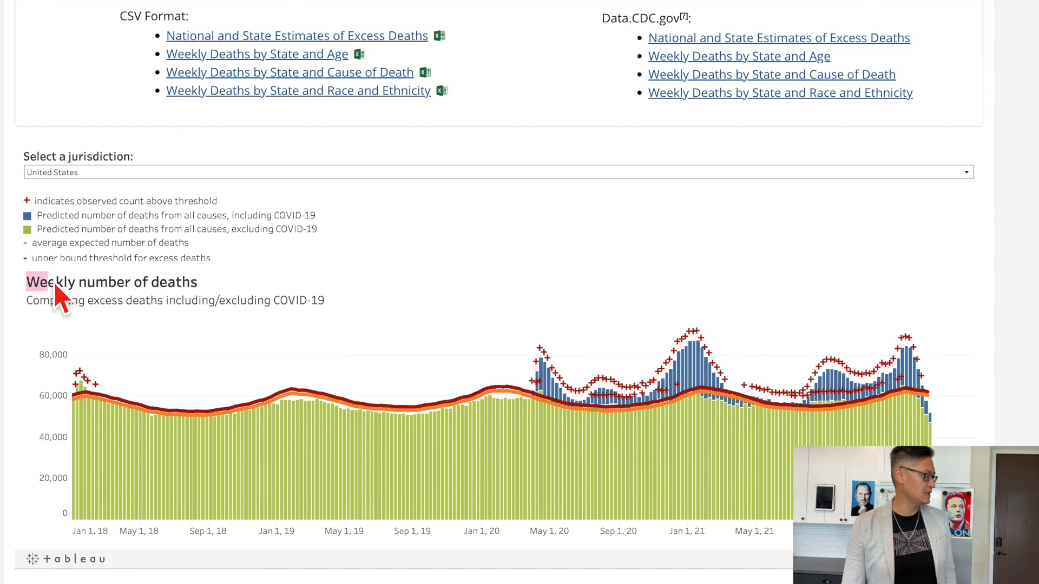
drag(26, 282, 200, 282)
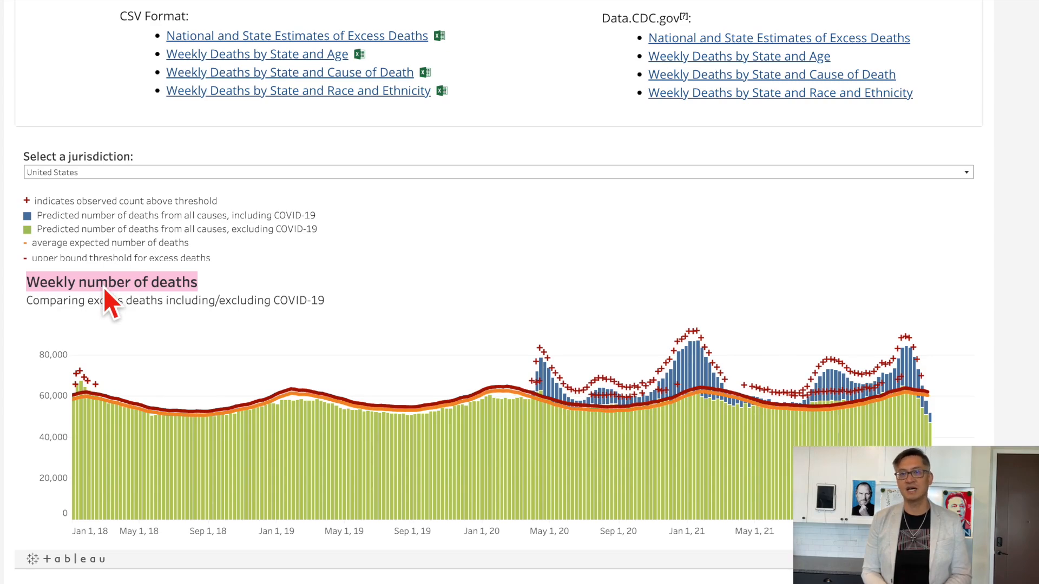
scroll(down, 3)
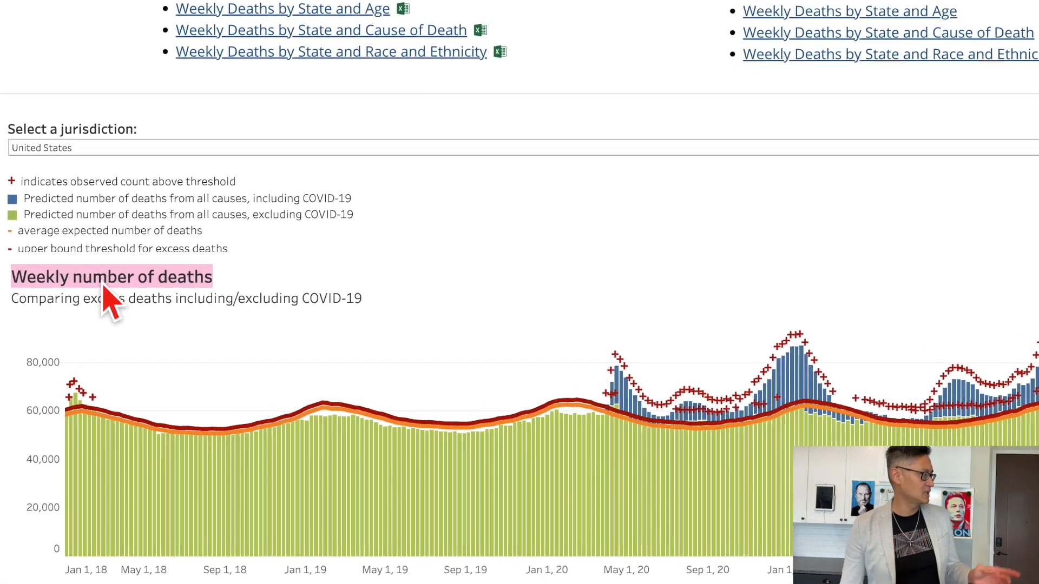
scroll(down, 3)
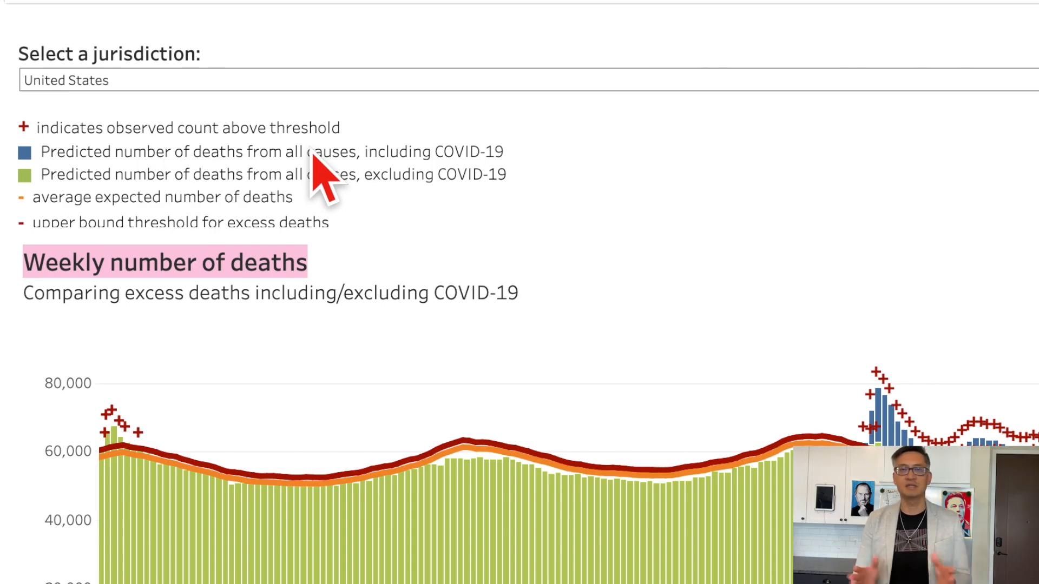
mouse_move(294, 206)
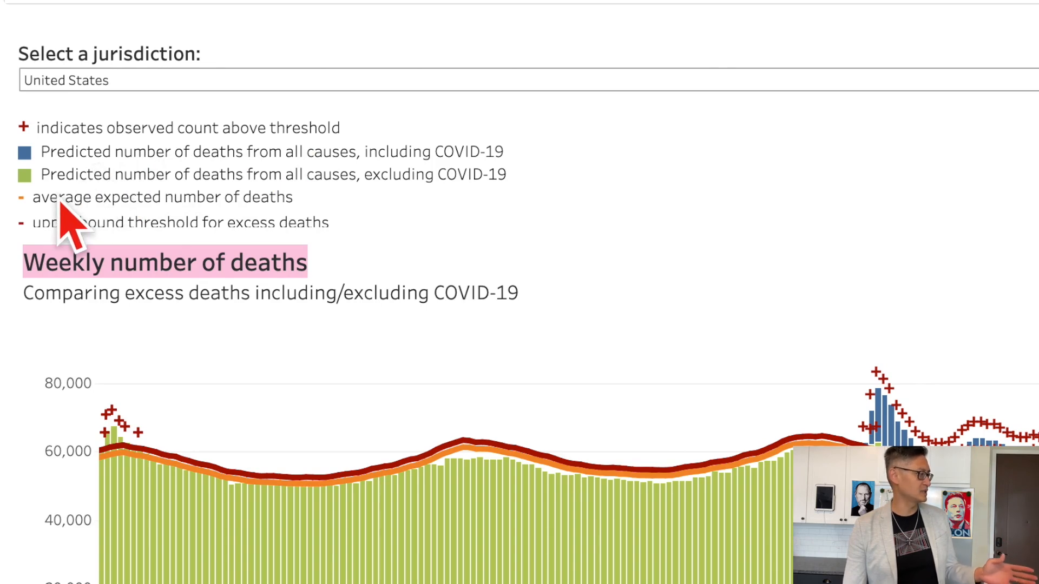
mouse_move(264, 211)
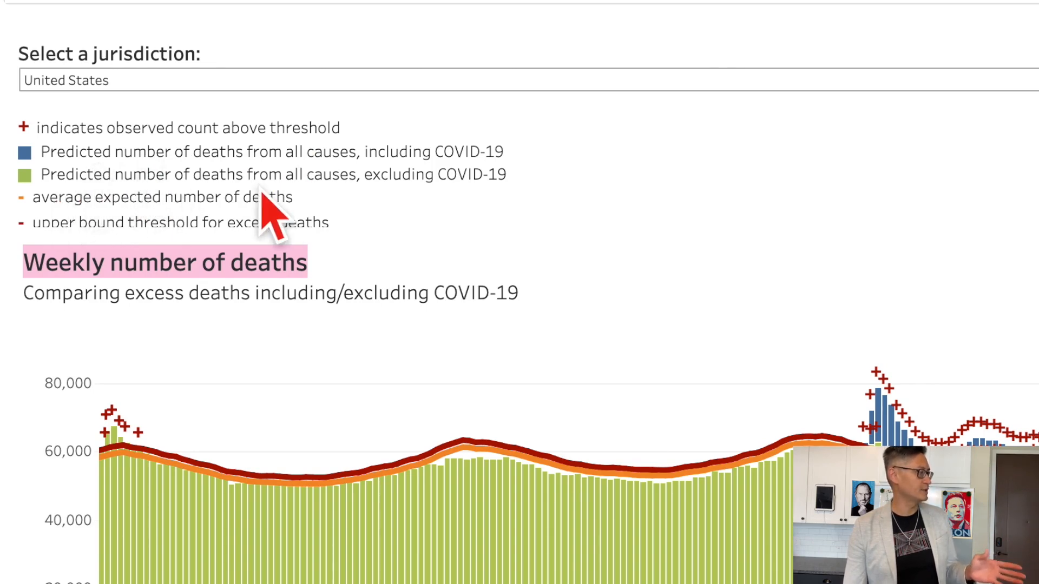
mouse_move(325, 212)
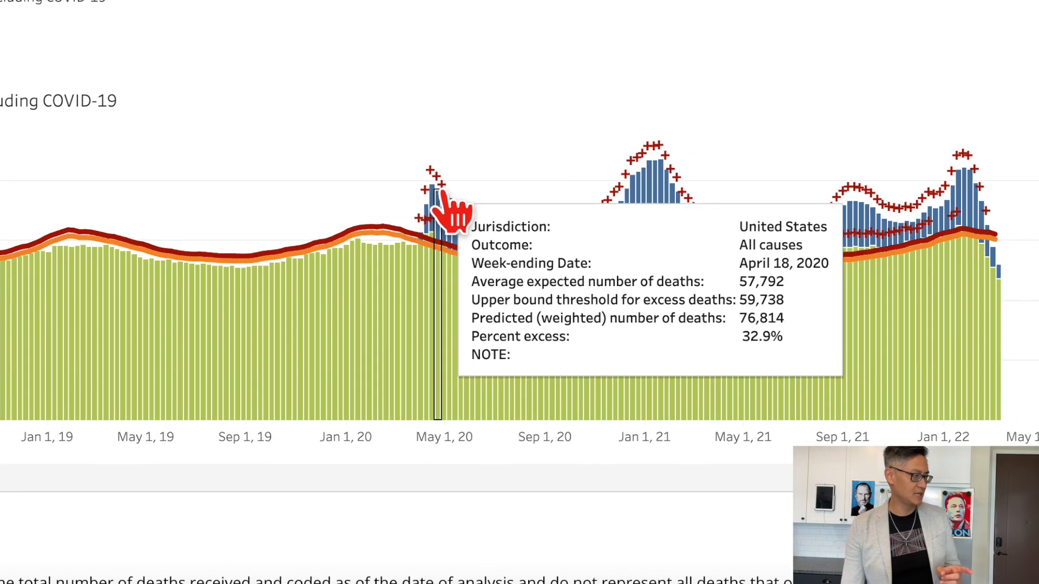
mouse_move(627, 256)
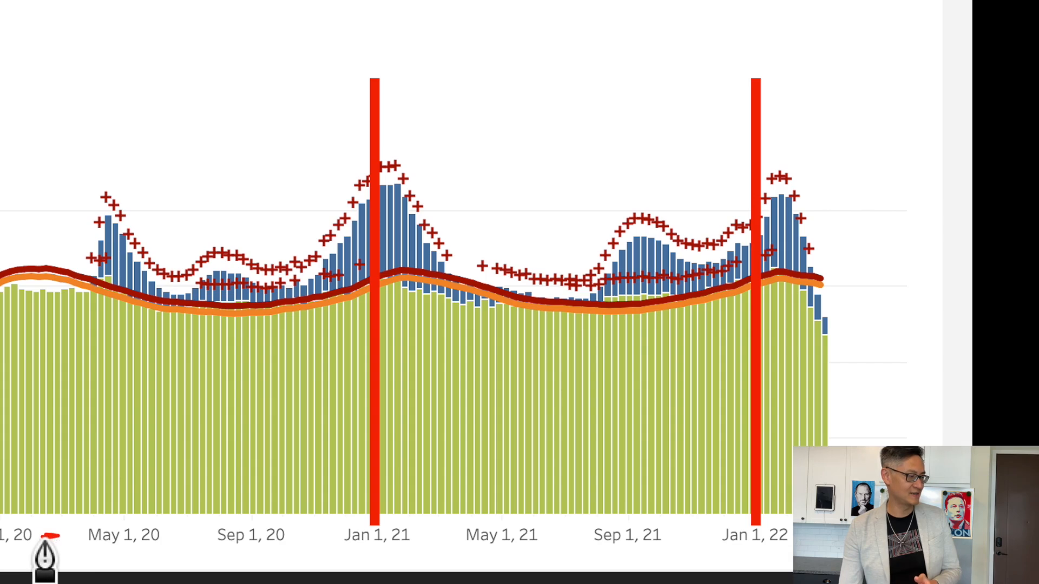
mouse_move(128, 253)
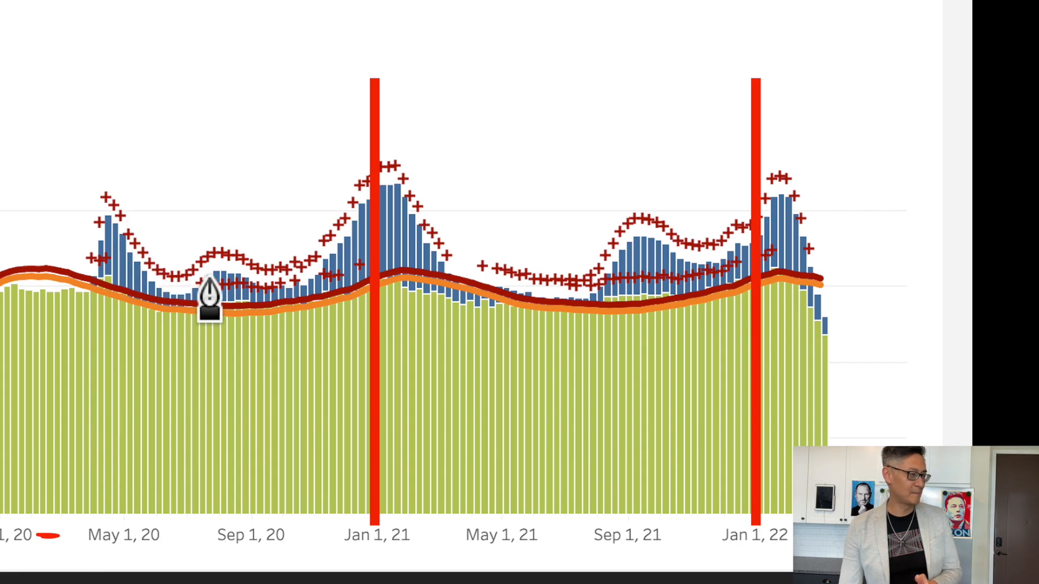
mouse_move(244, 302)
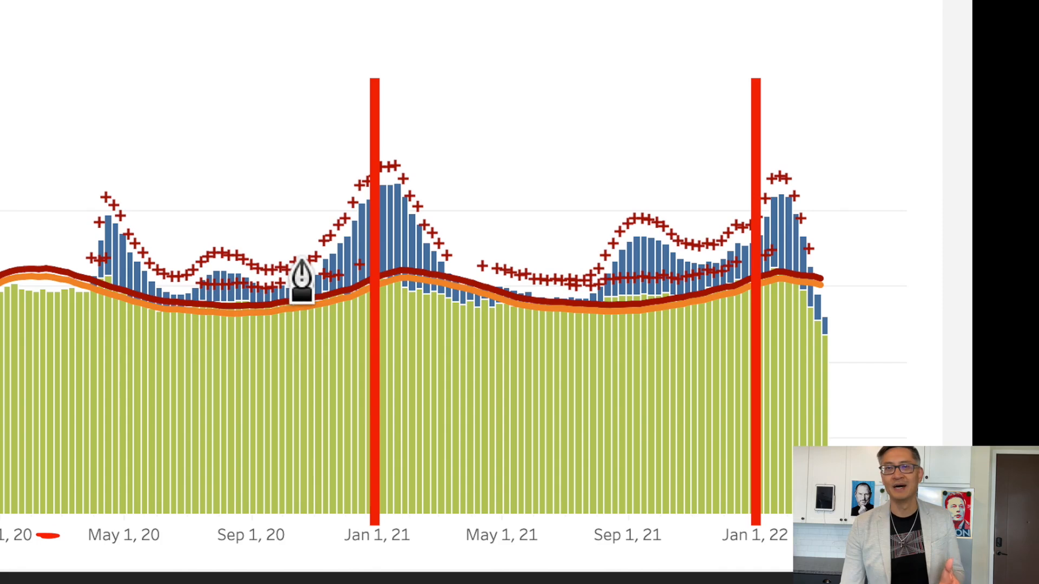
mouse_move(374, 238)
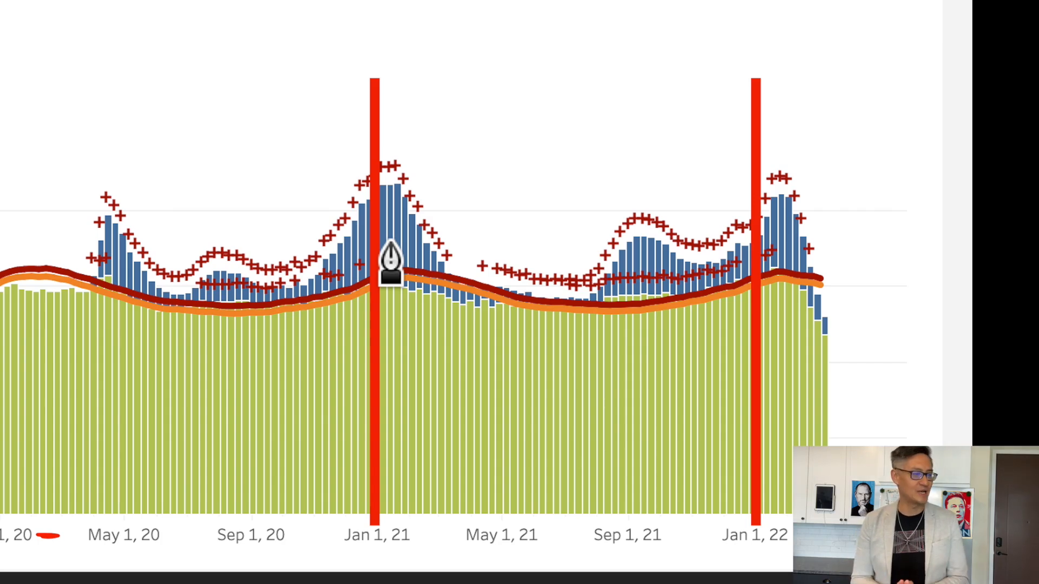
mouse_move(389, 404)
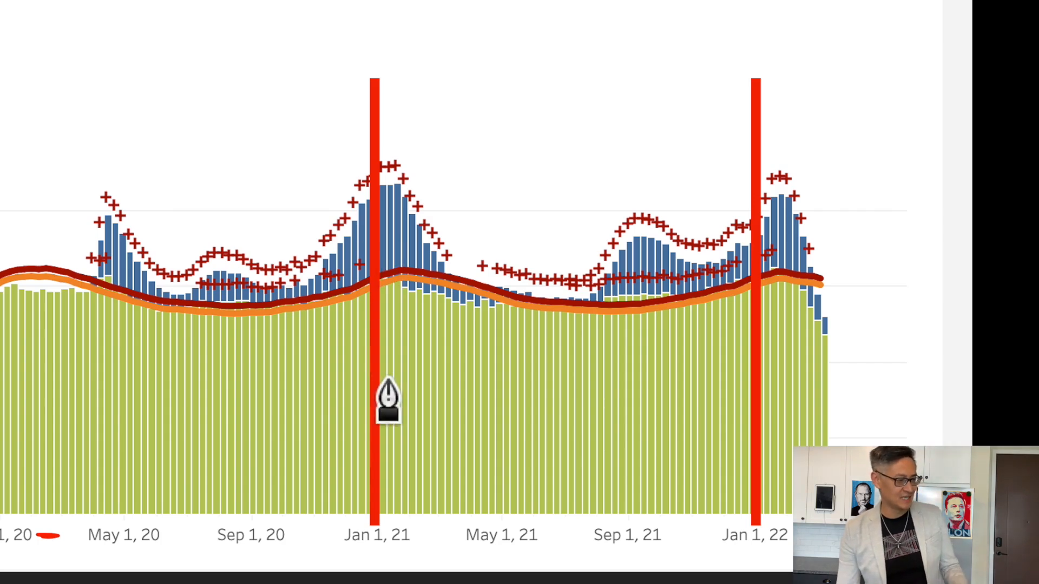
mouse_move(103, 559)
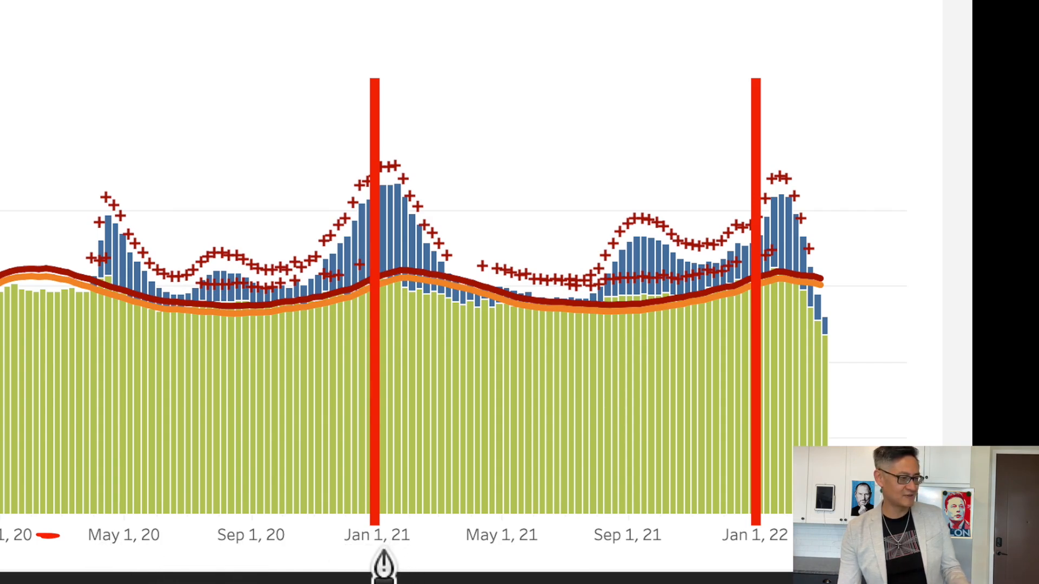
Underline Jan 1, 21, draw red lines over 2020 and 2021, and circle the 2020 surge.
drag(347, 549, 404, 549)
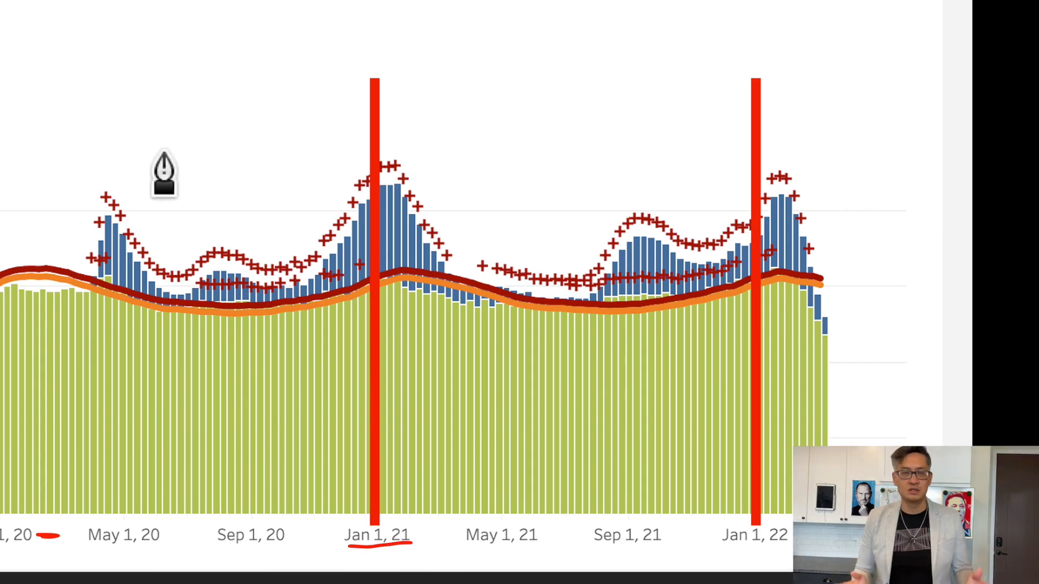
mouse_move(464, 113)
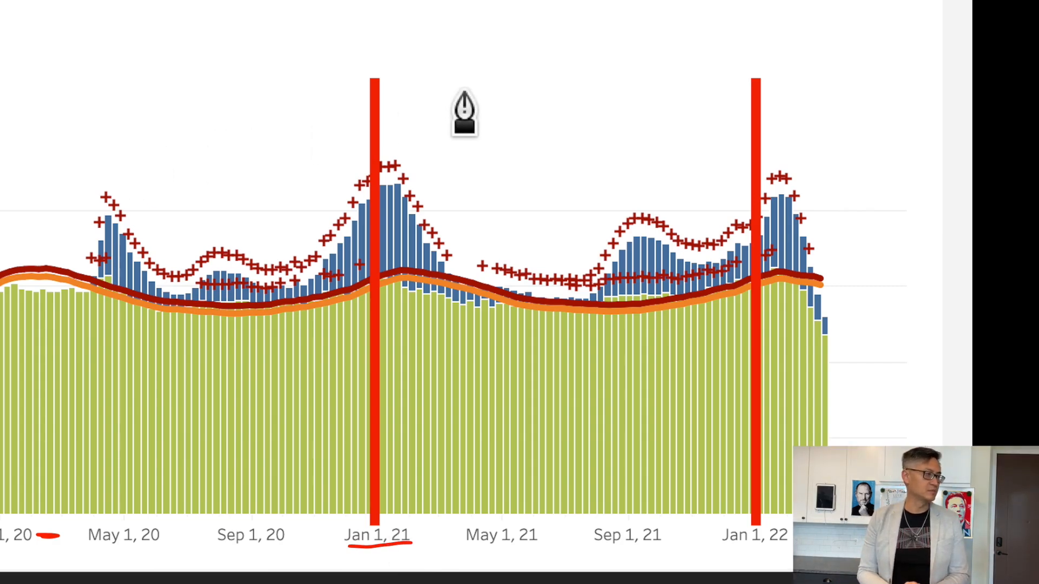
mouse_move(125, 152)
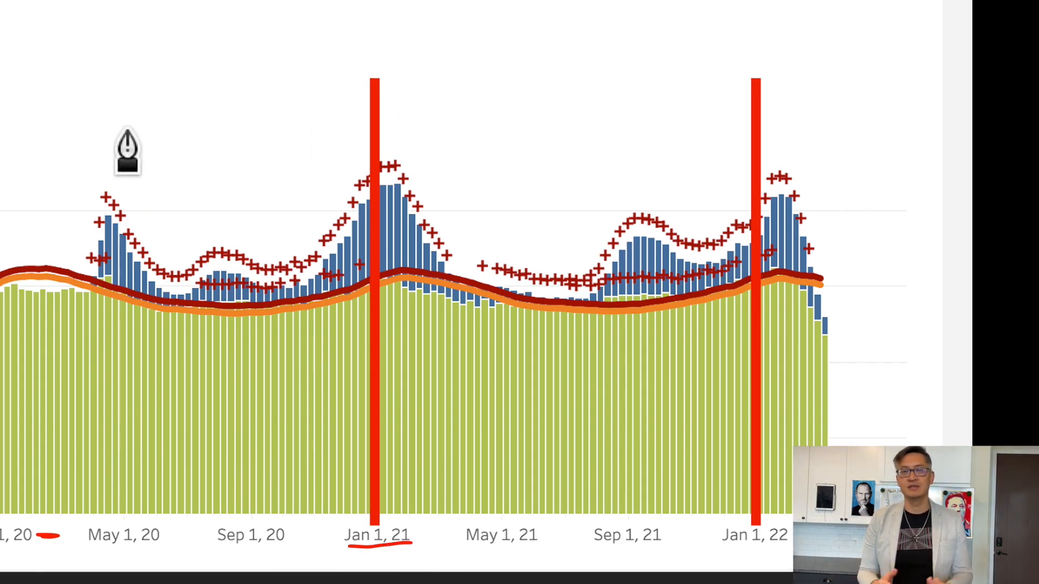
drag(90, 73, 235, 73)
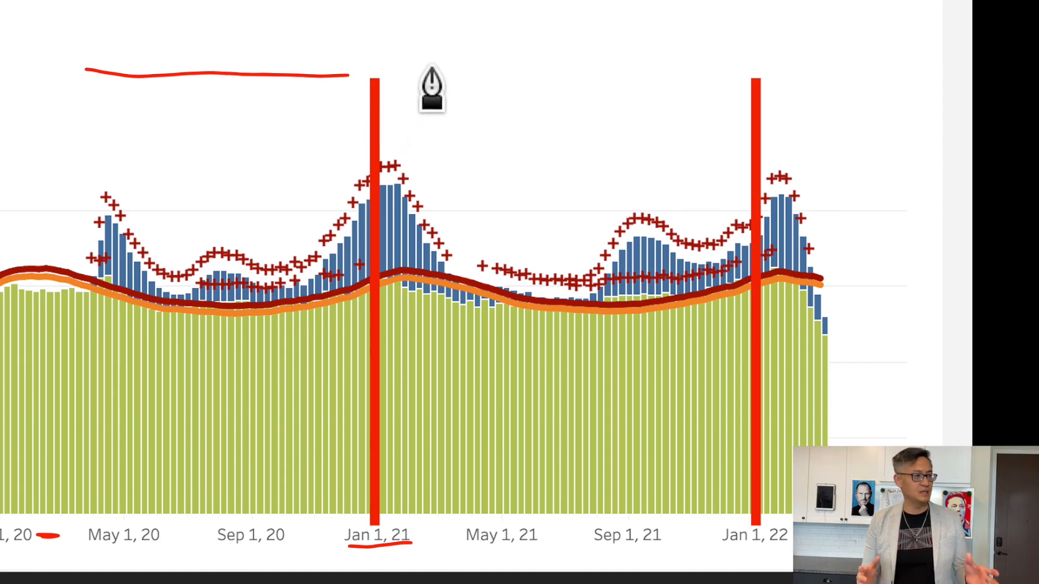
drag(418, 63, 705, 76)
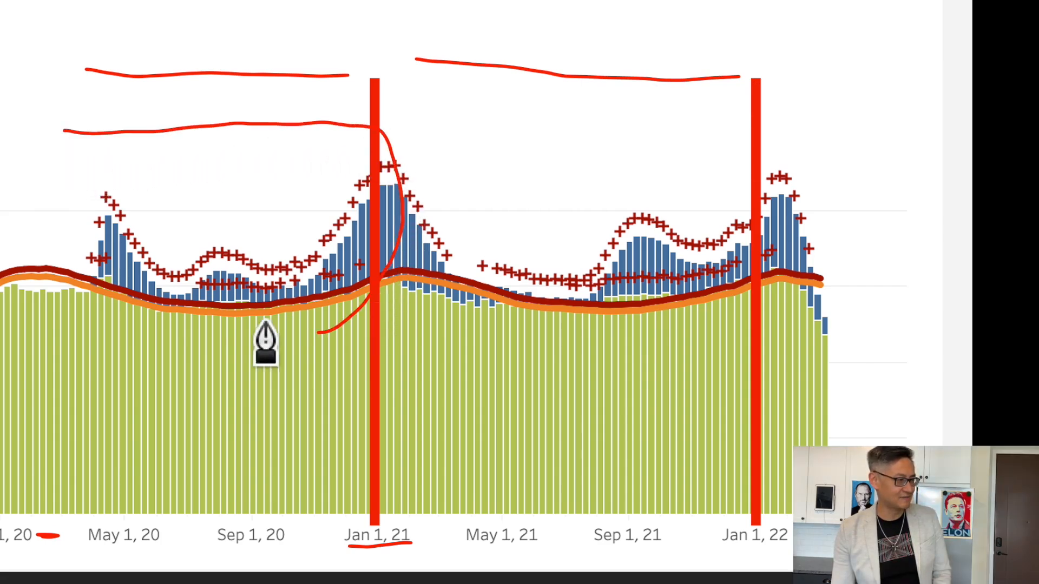
drag(265, 344, 361, 116)
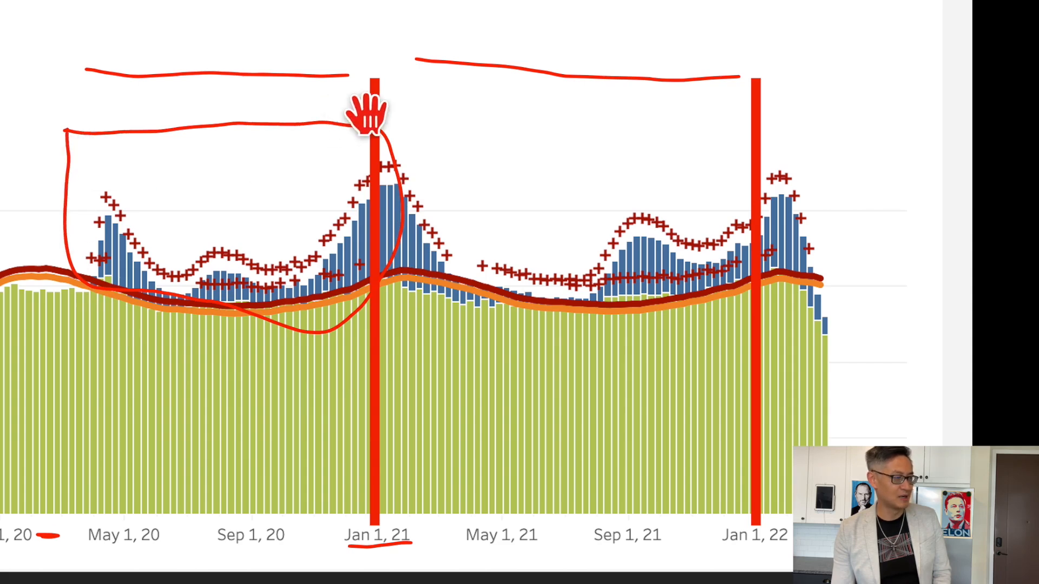